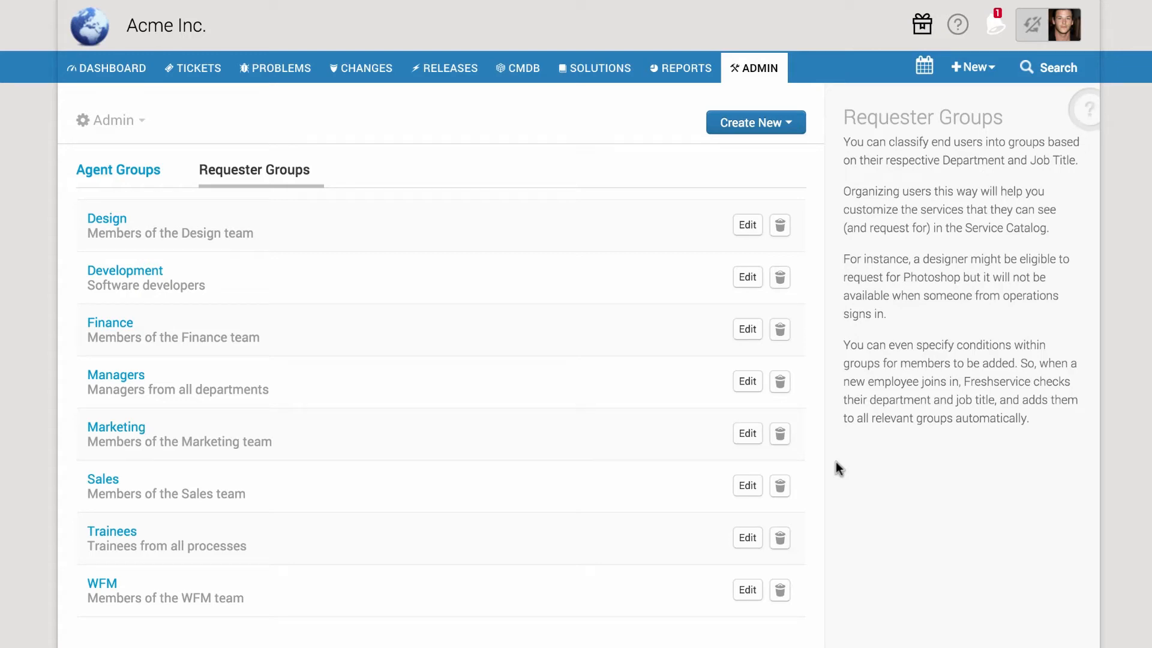
mouse_move(154, 563)
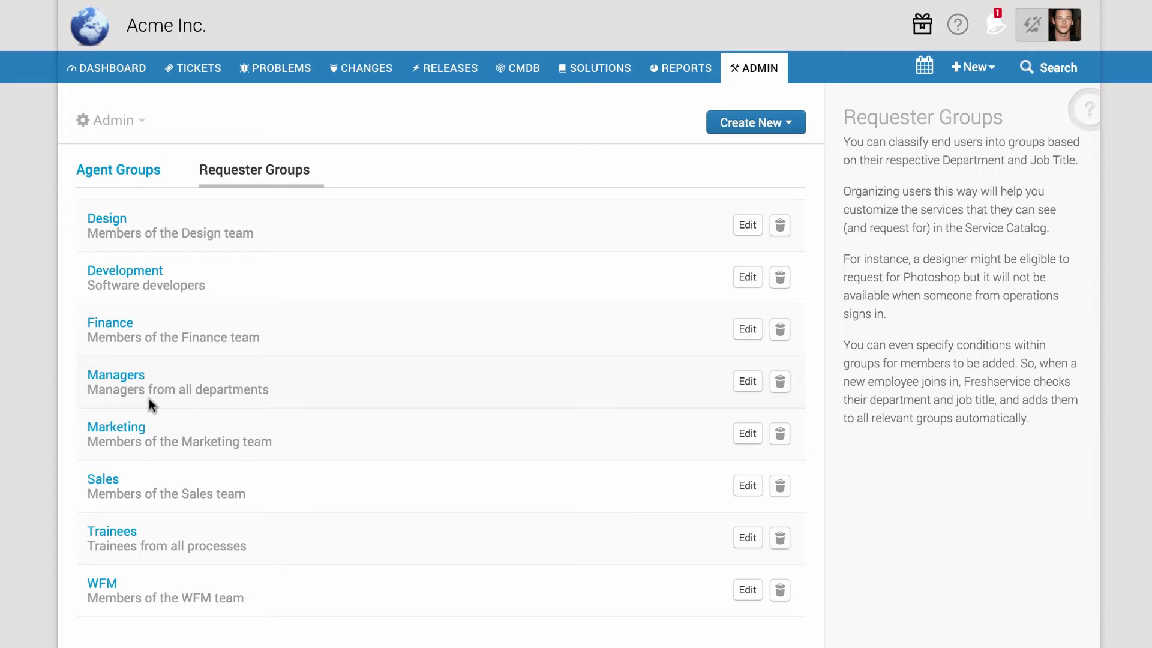
click(192, 68)
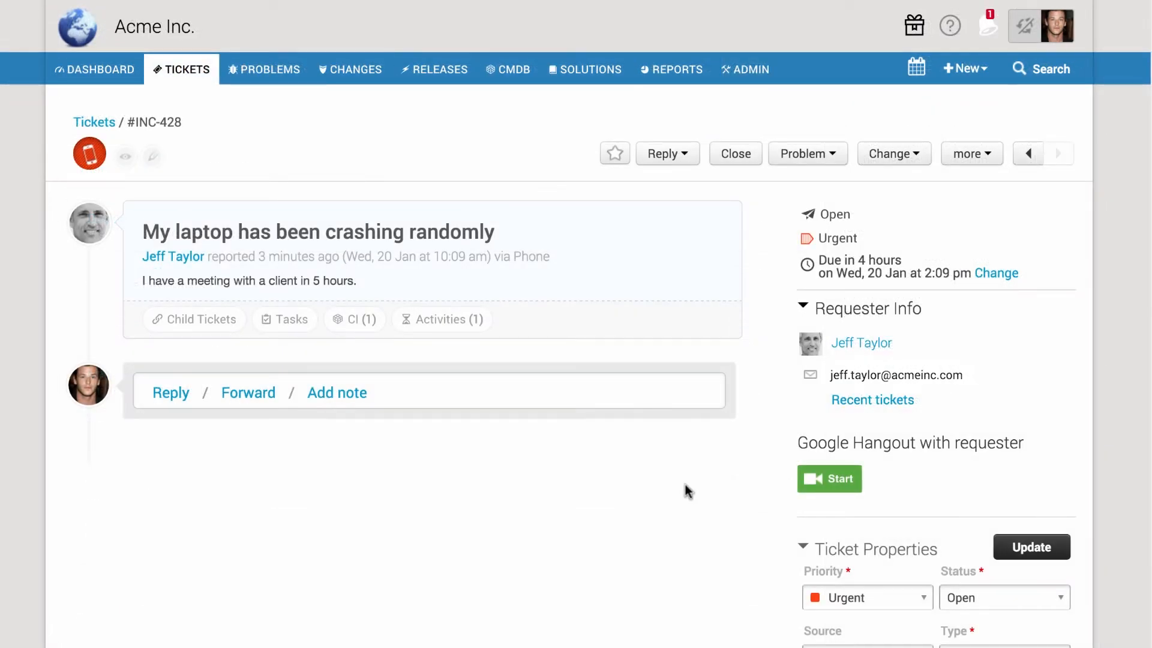
mouse_move(324, 295)
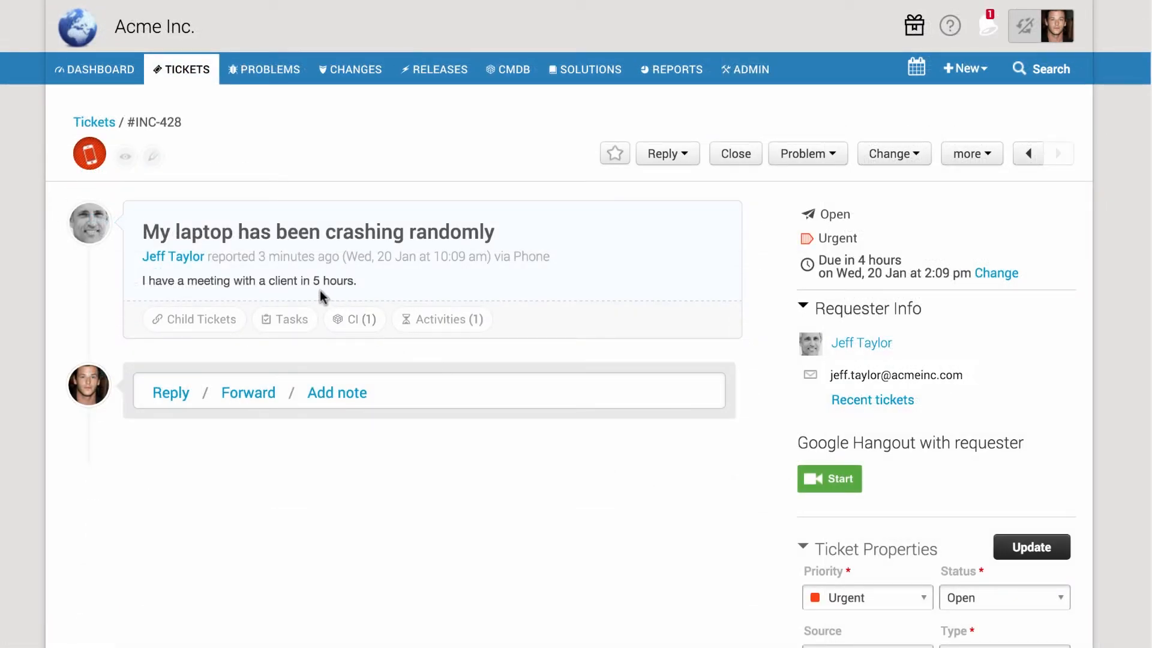
mouse_move(419, 301)
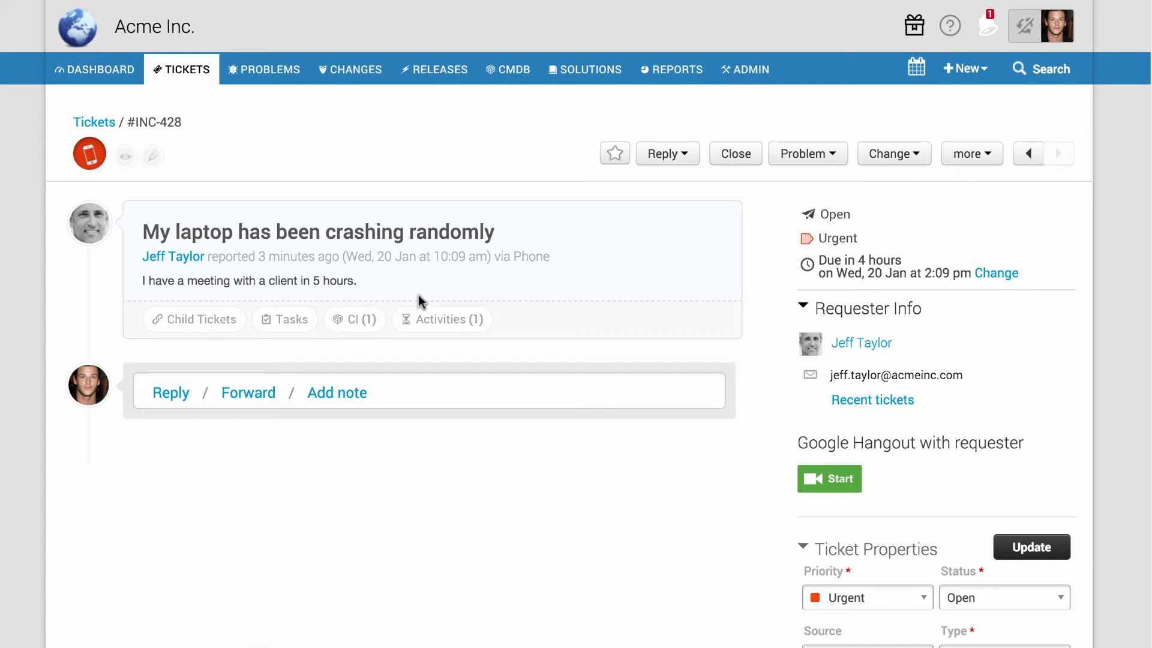
mouse_move(806, 238)
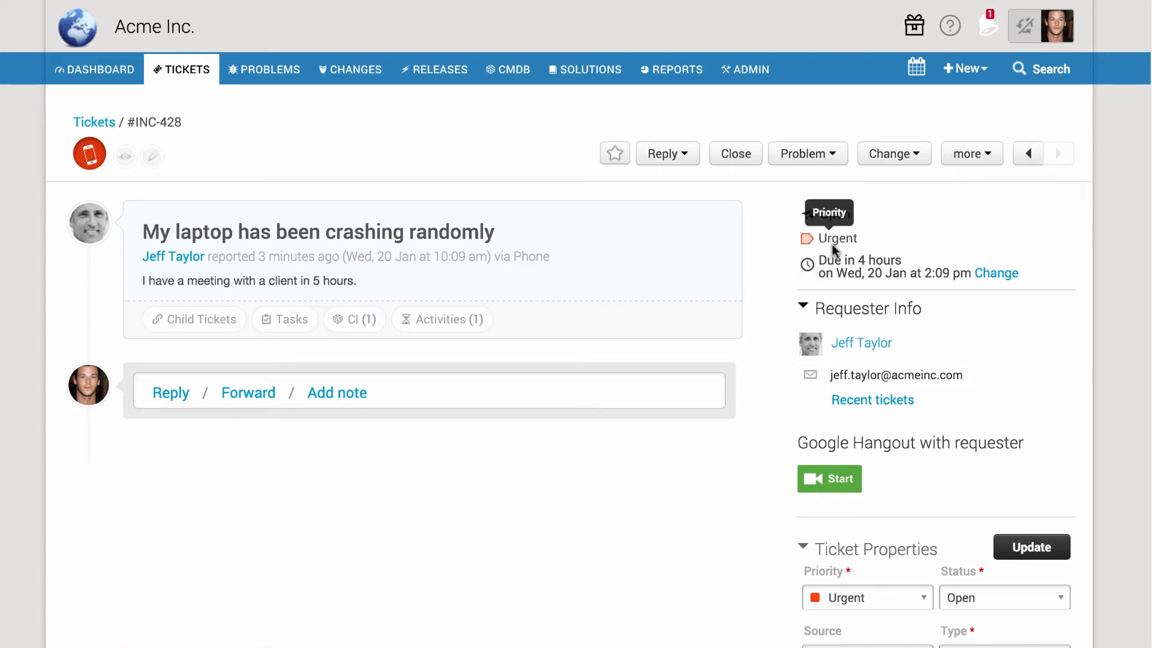
click(614, 154)
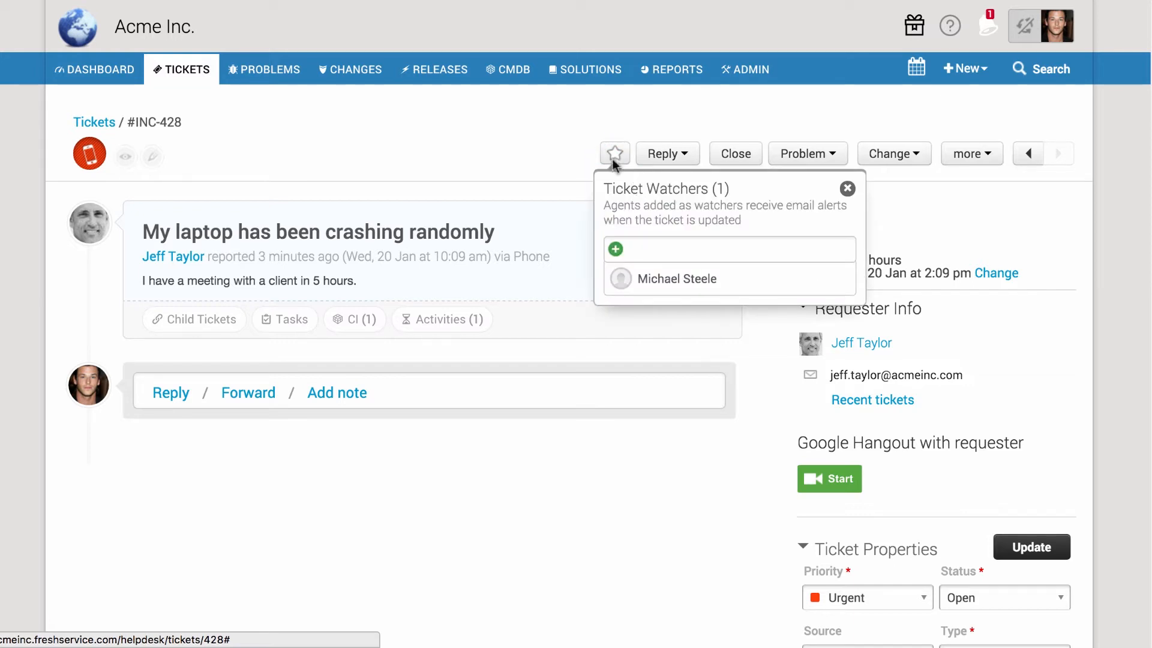
mouse_move(730, 287)
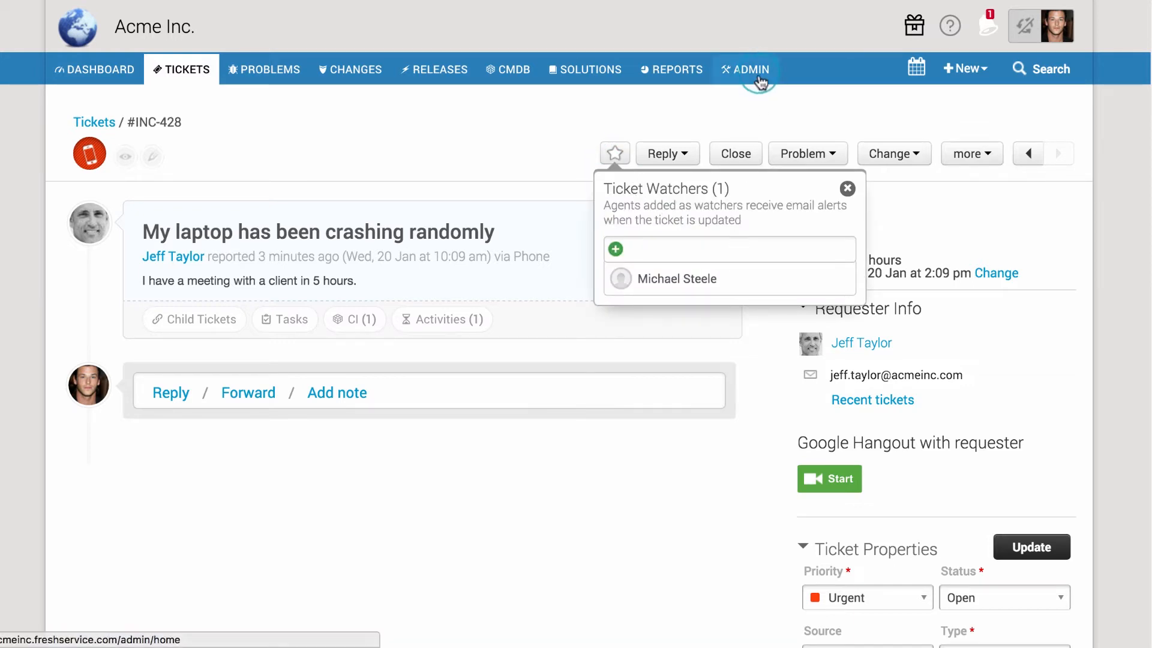
click(750, 69)
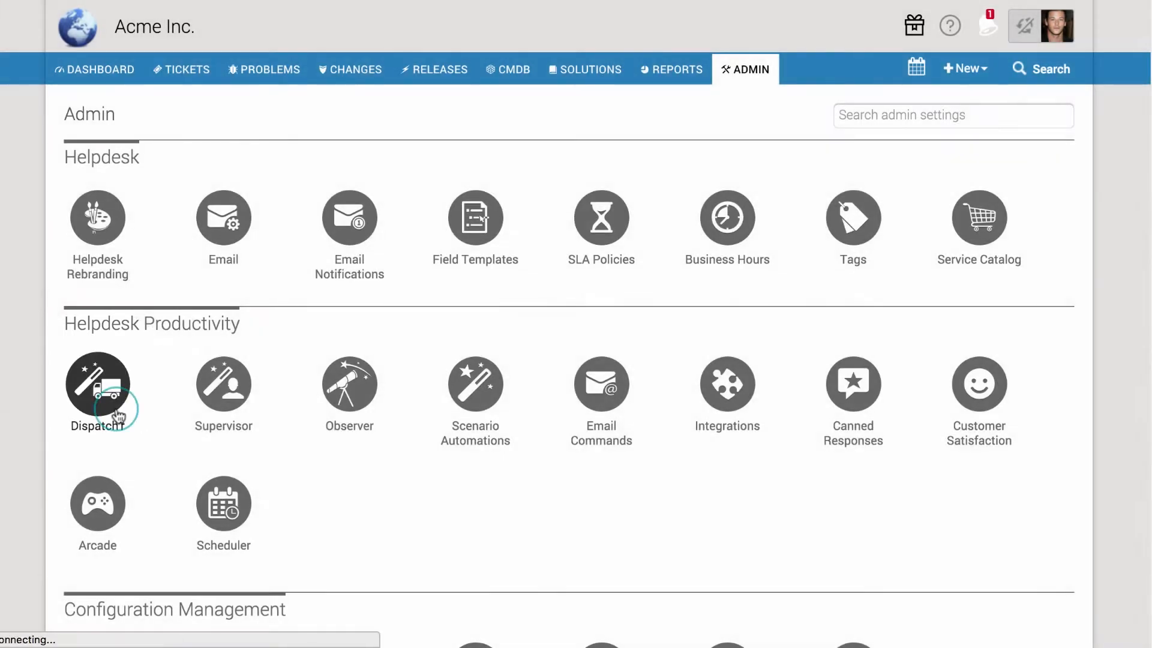
click(97, 382)
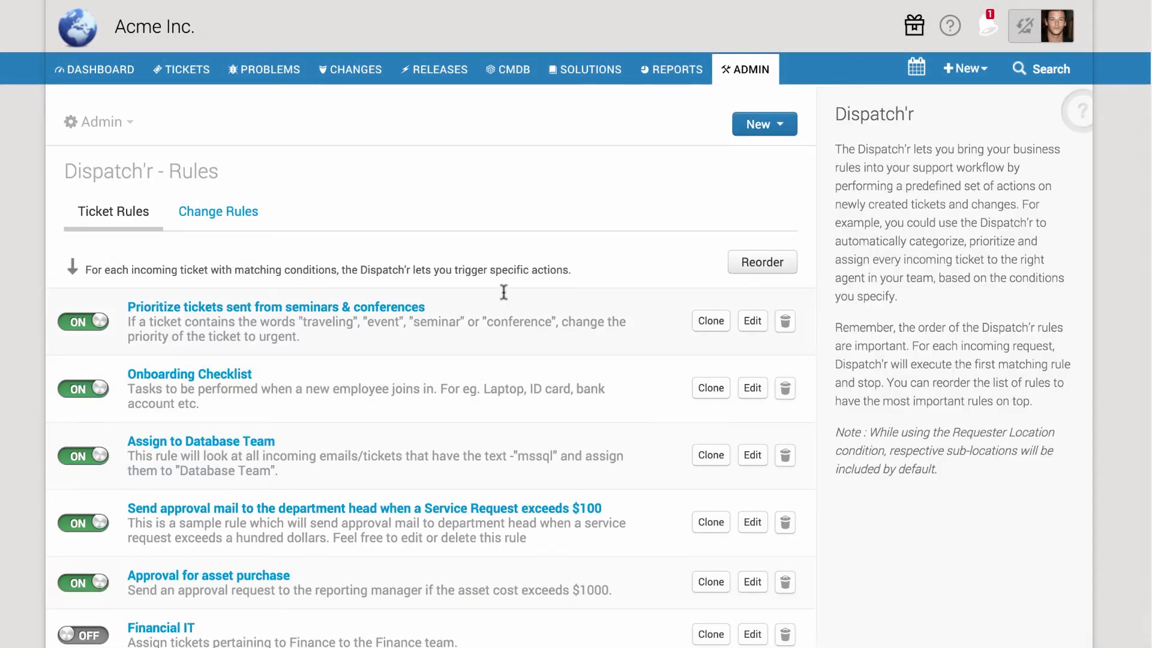
click(763, 124)
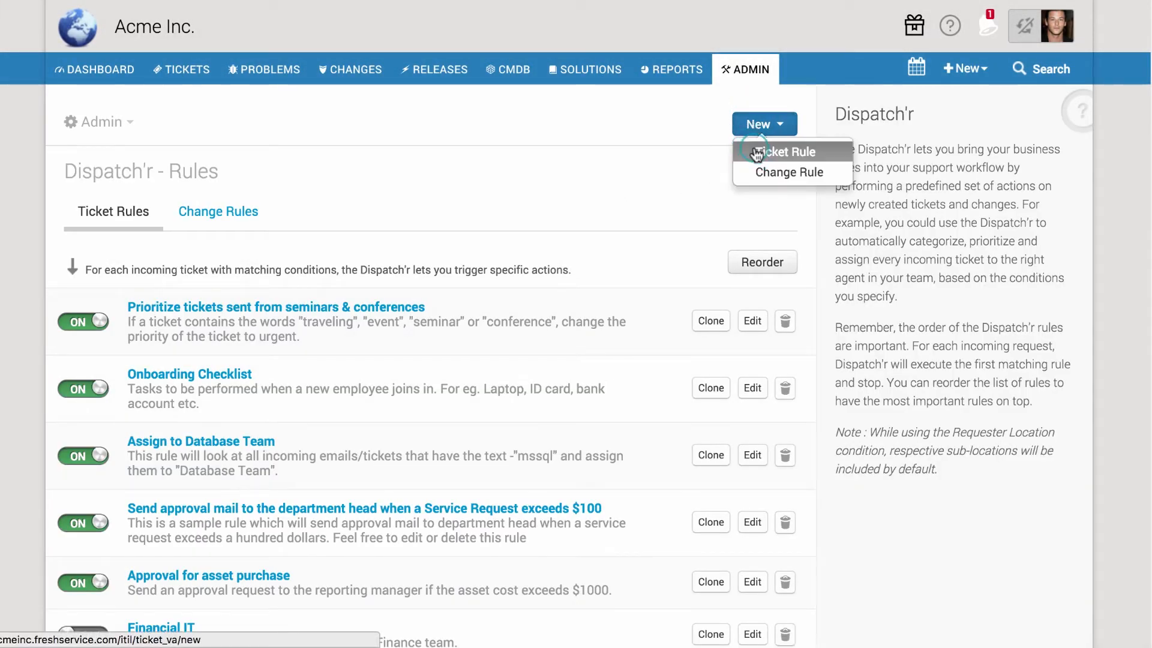
click(786, 152)
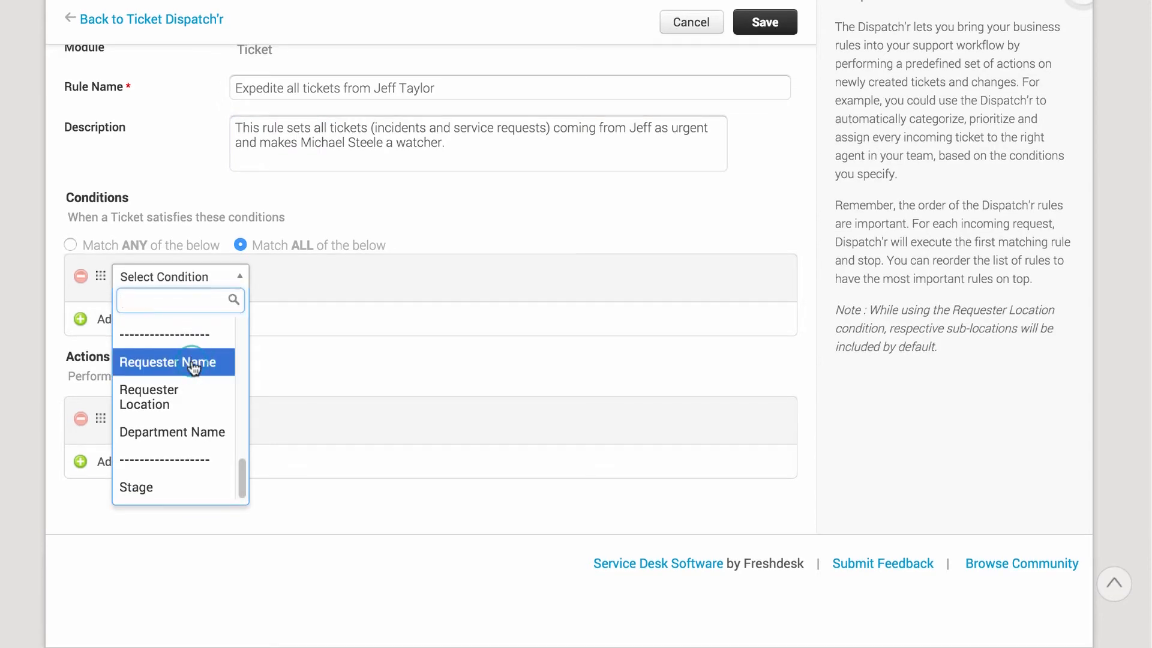
click(167, 361)
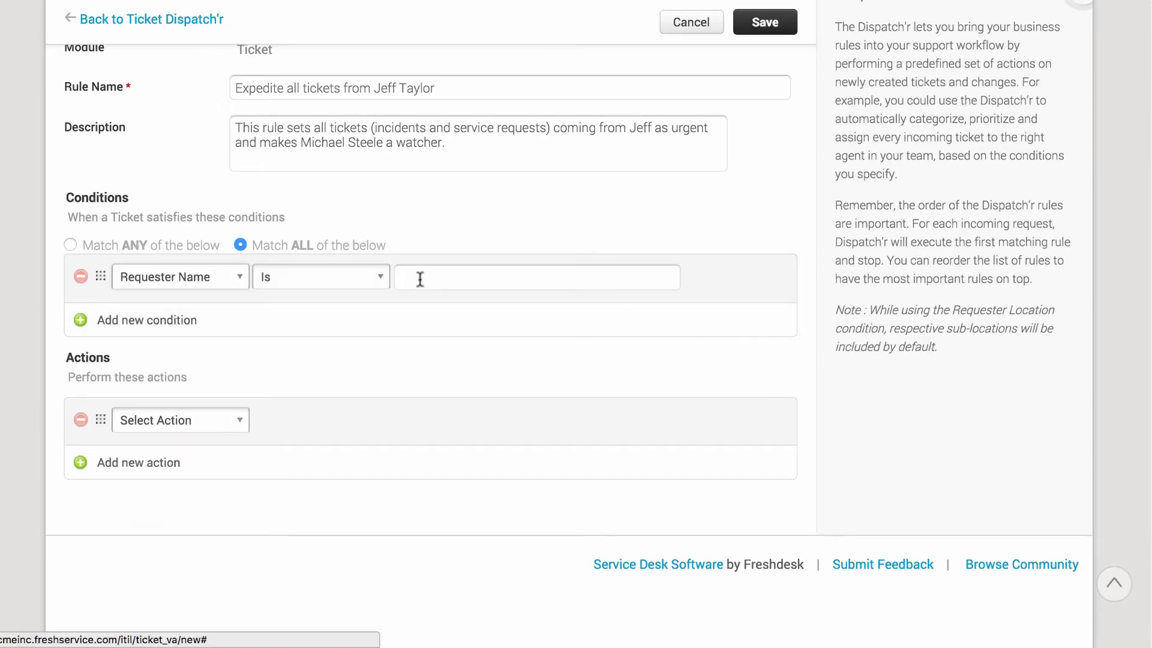
text(Jeff Taylor)
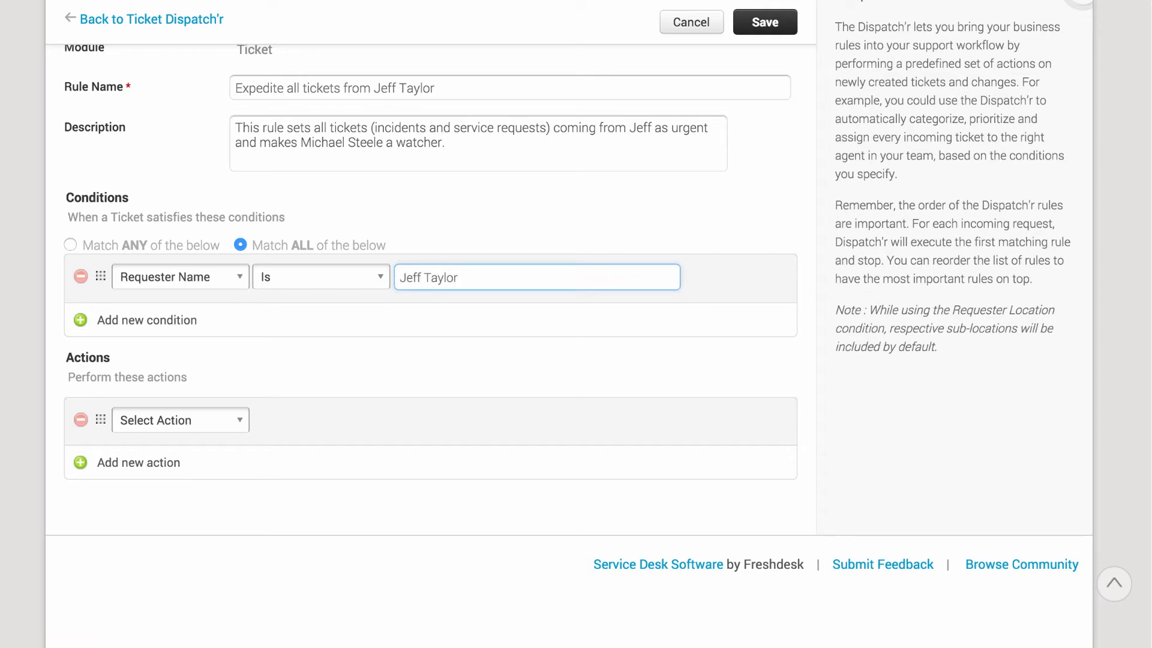
mouse_move(233, 431)
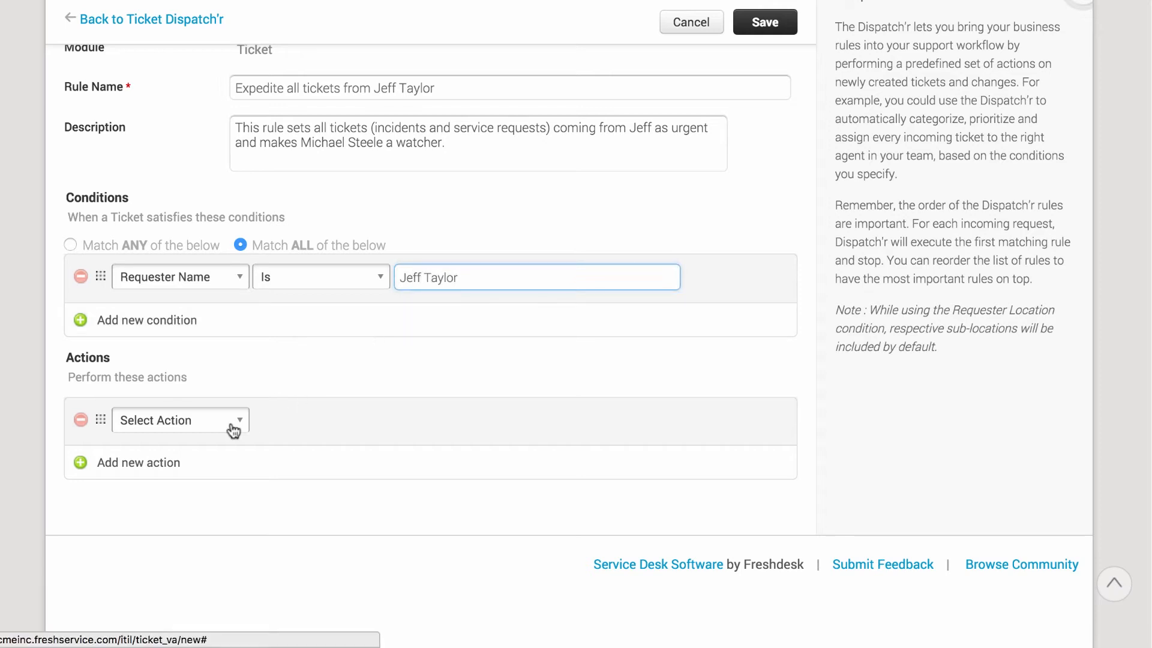
Add a Set Priority as action with the value Urgent
click(180, 420)
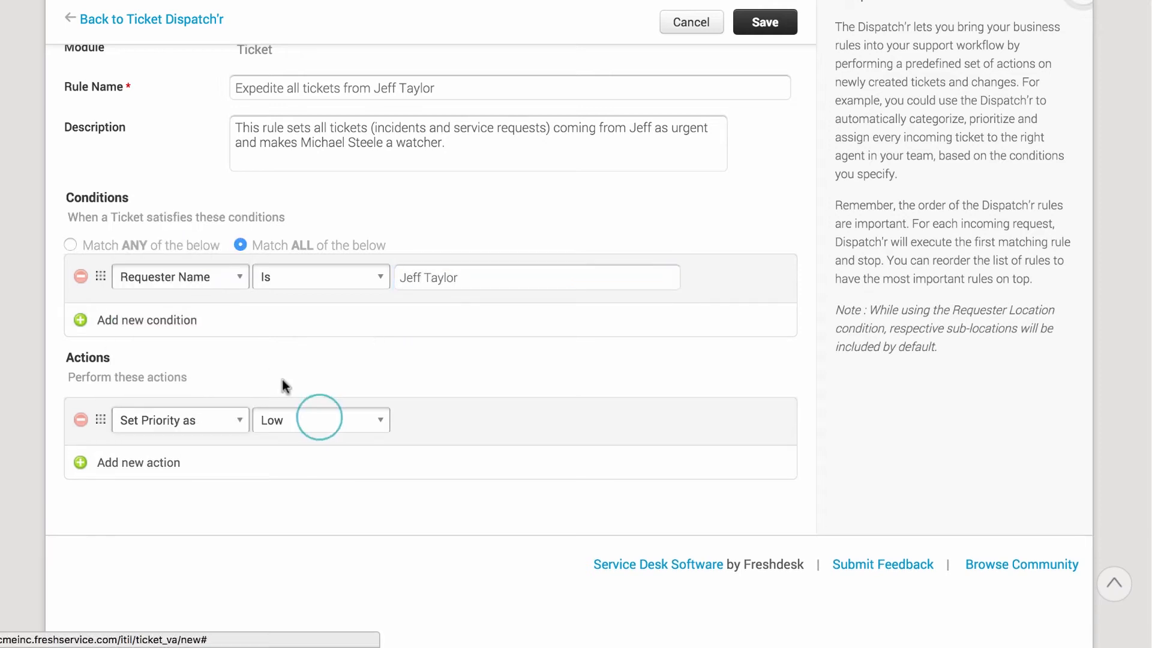
click(320, 419)
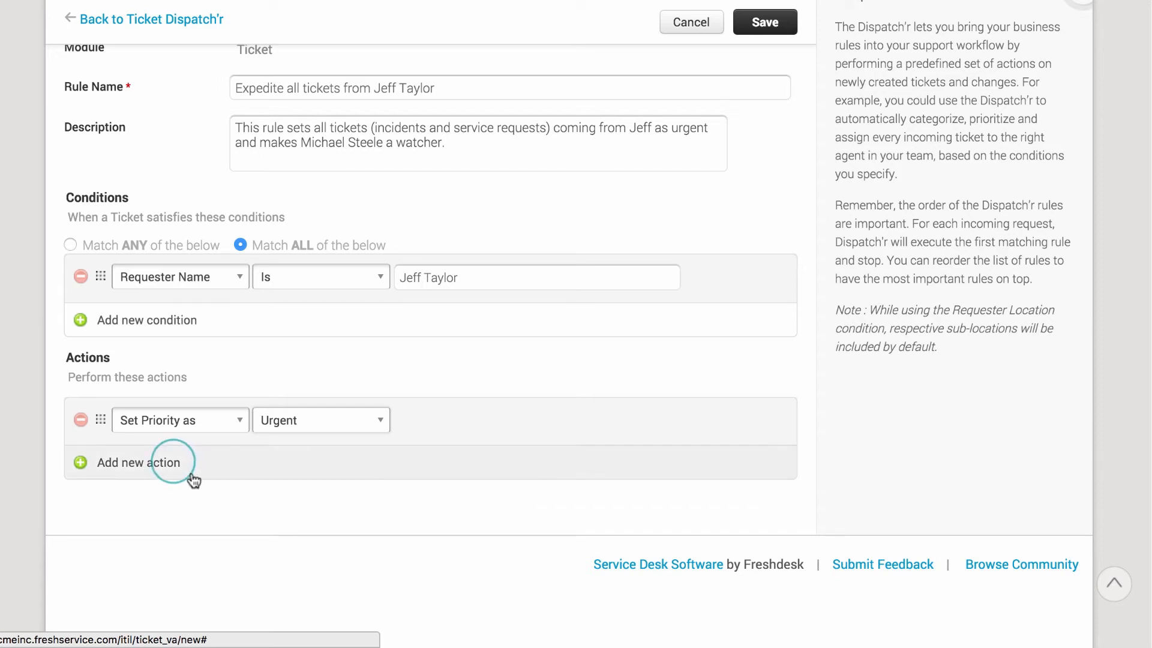
click(138, 462)
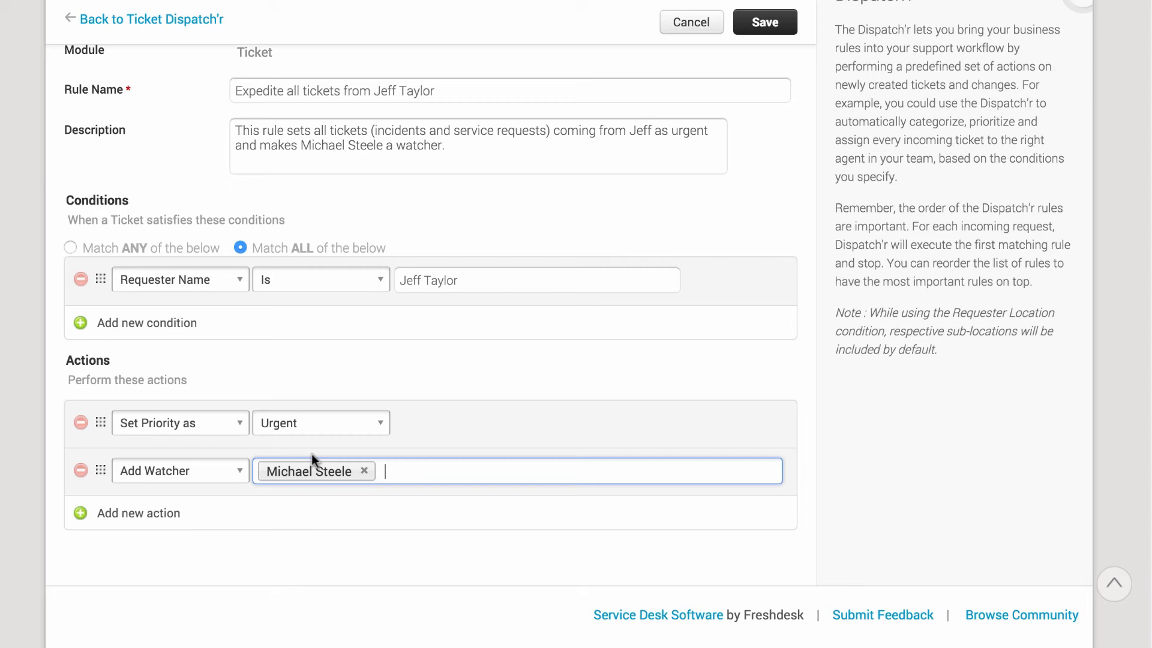
mouse_move(193, 519)
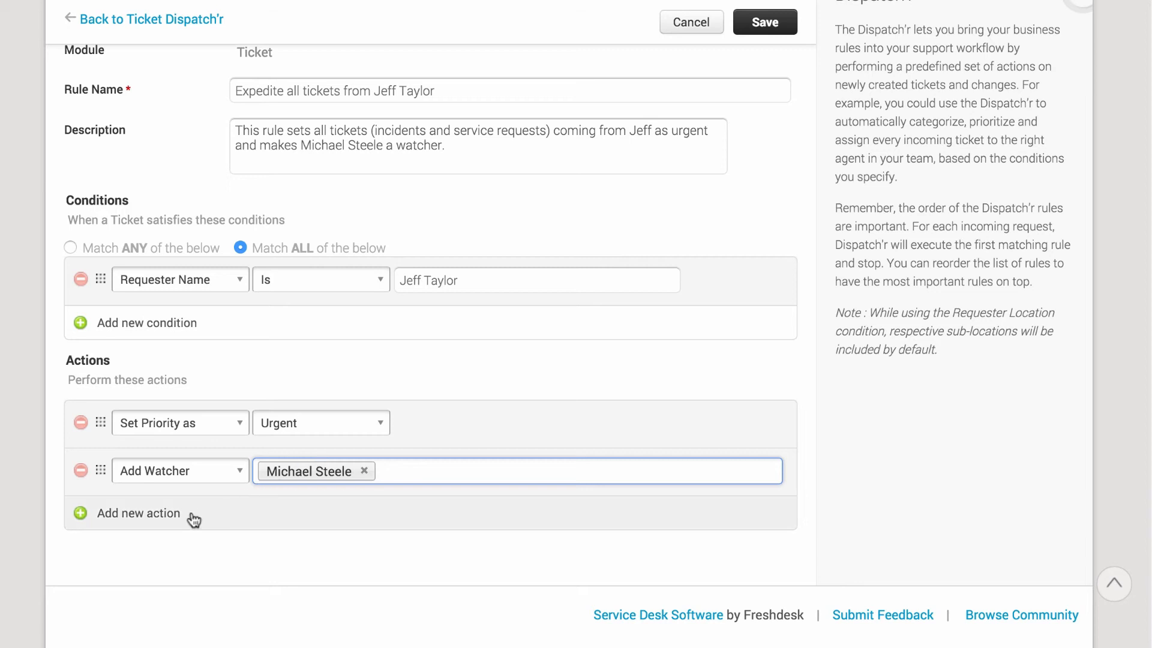
mouse_move(172, 528)
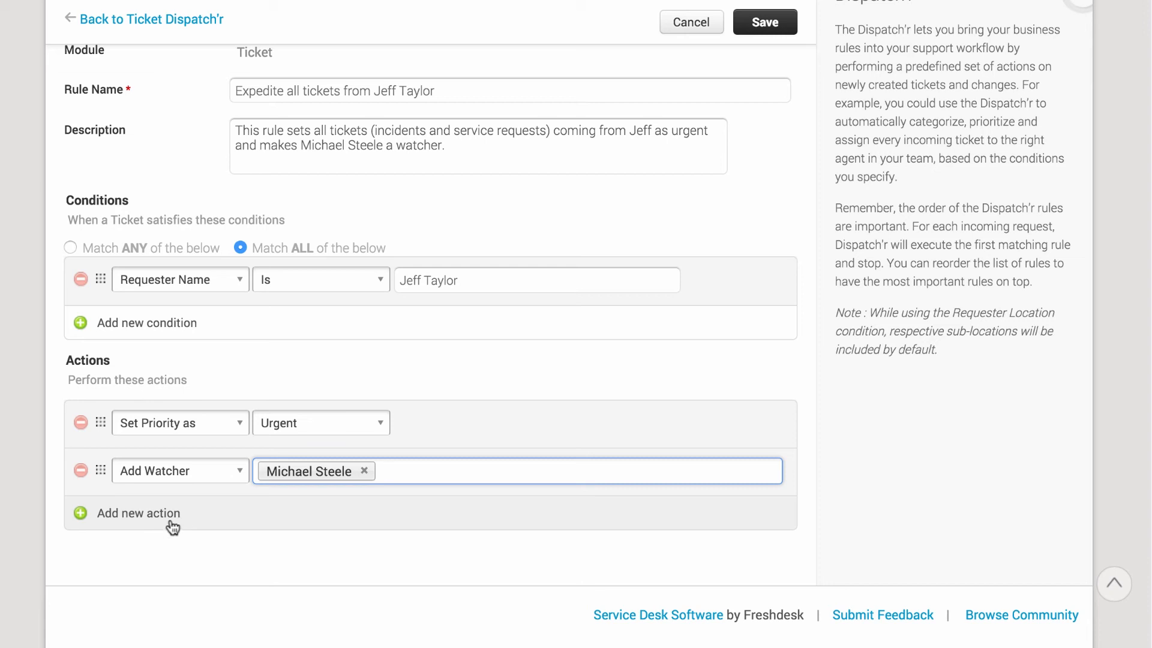
click(764, 22)
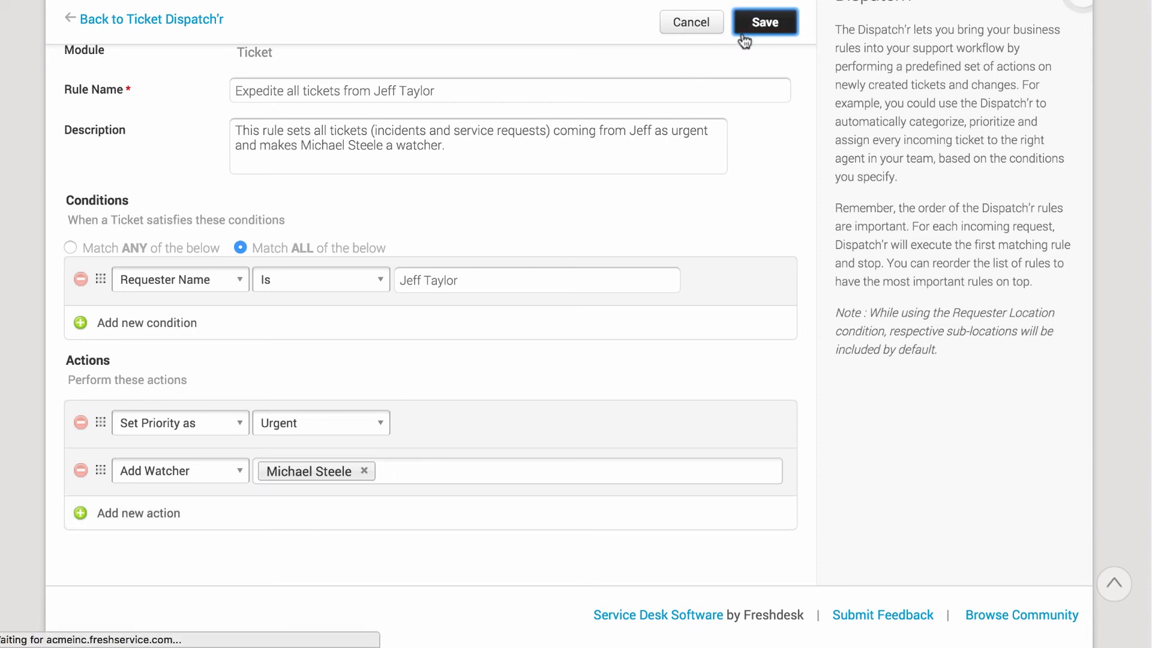
click(763, 22)
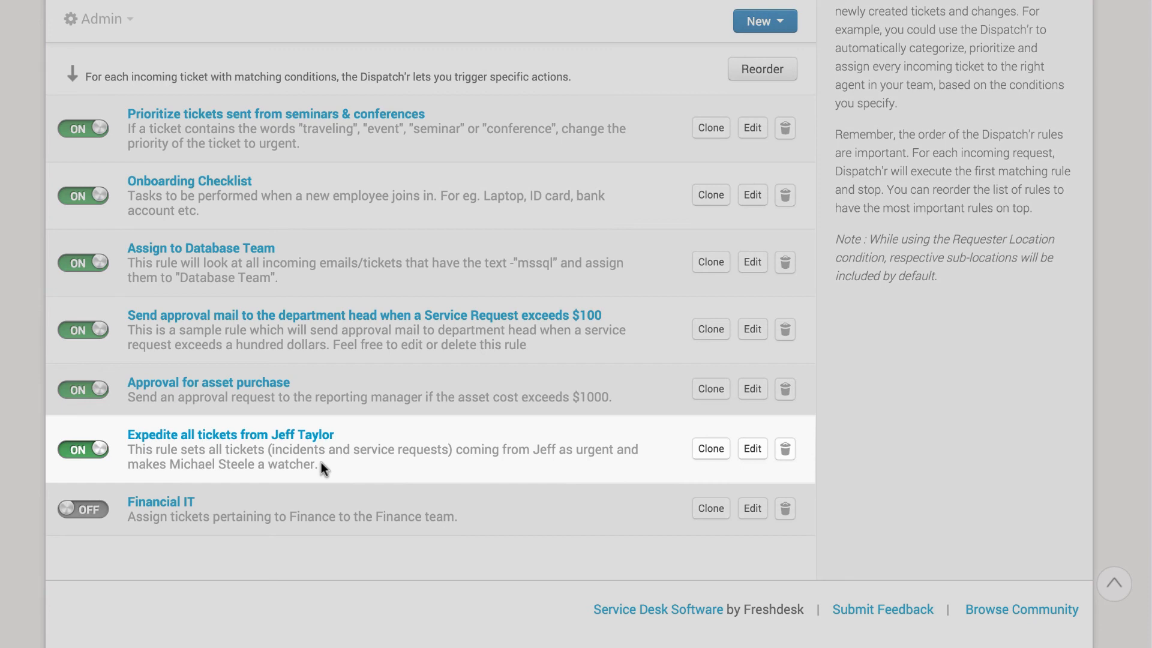